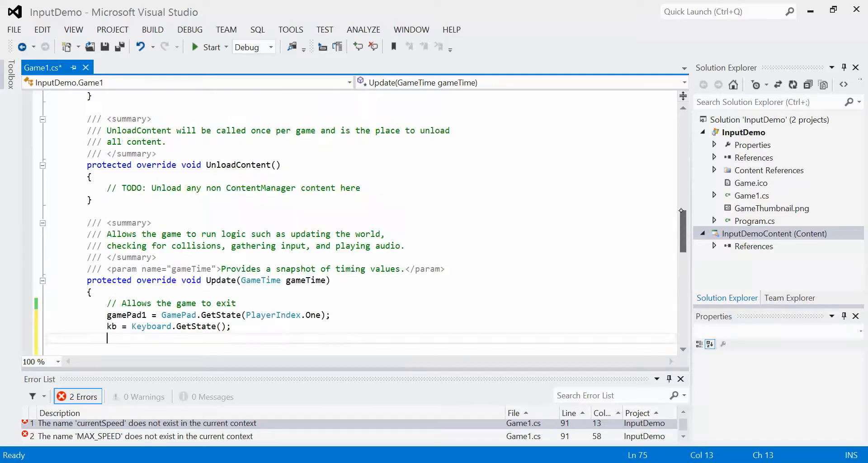
Add a 'MouseState mouse;' field below 'KeyboardState kb;' in Game1.
scroll("up", 3)
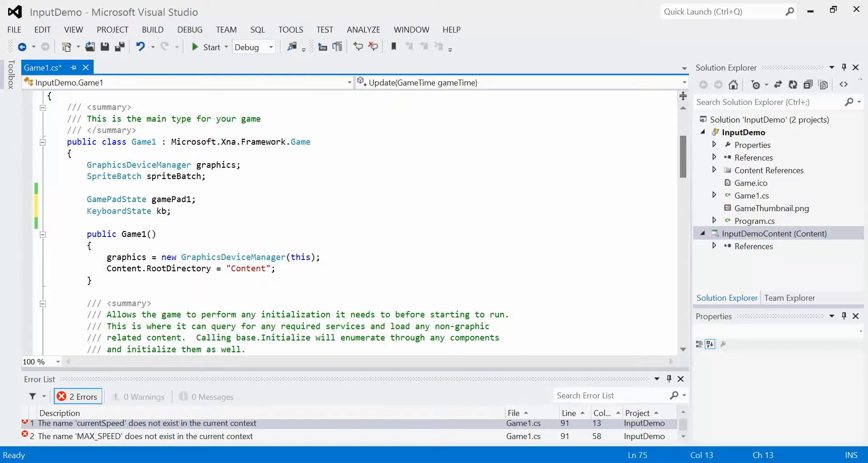
left_click(173, 211)
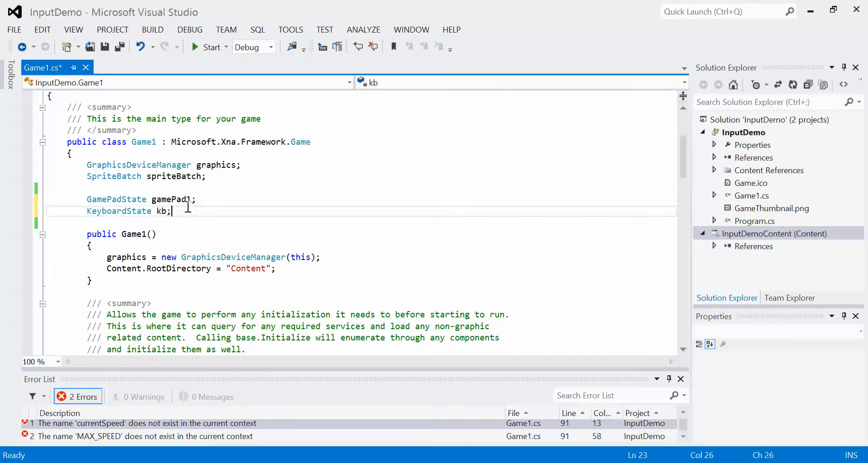
type("MouseState mou")
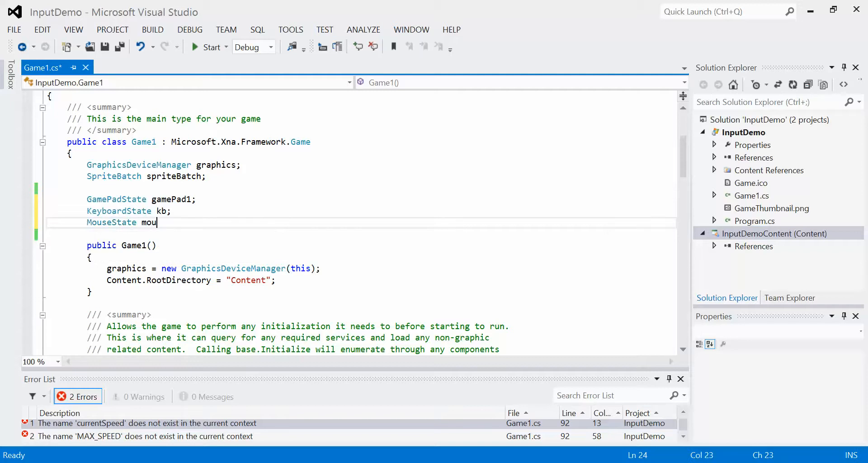
type("se;")
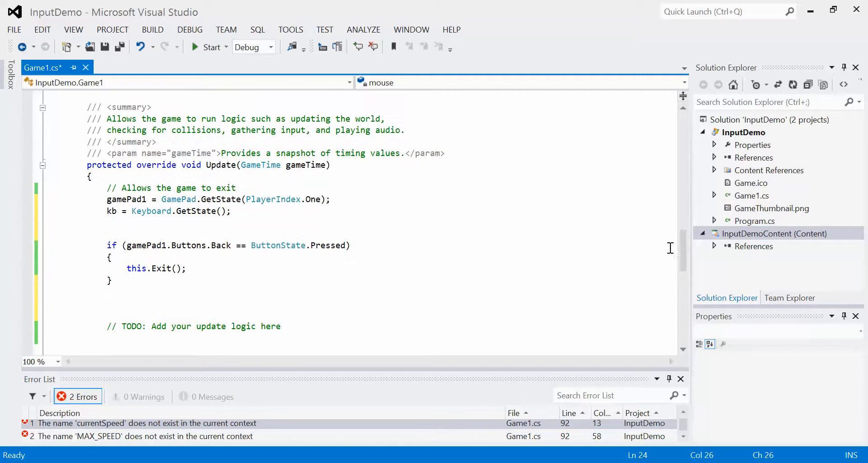
Add 'mouse = Mouse.GetState();' below the keyboard poll in Update.
type("mouse")
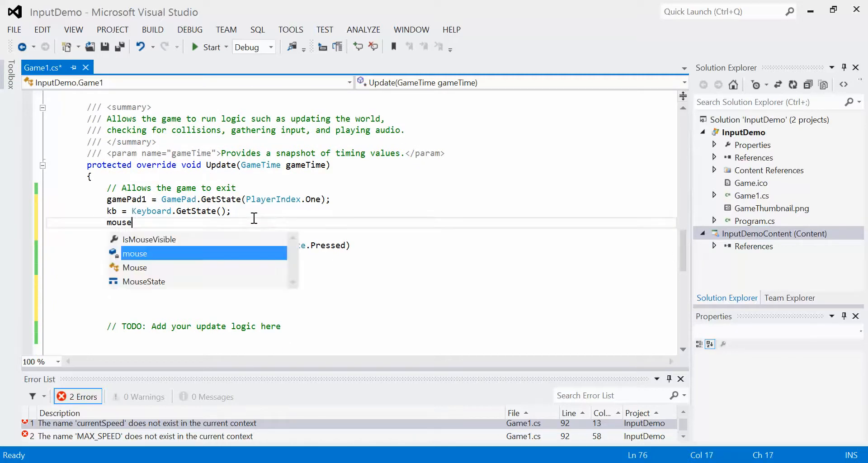
type("= Mouse")
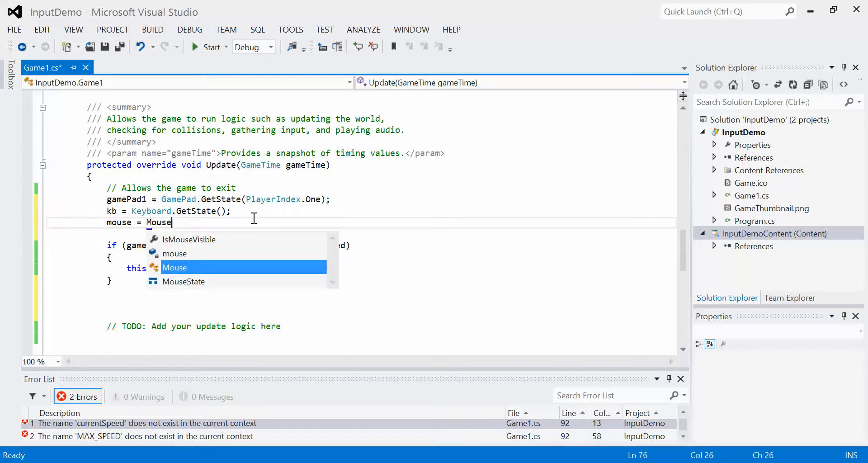
type(".GetState()")
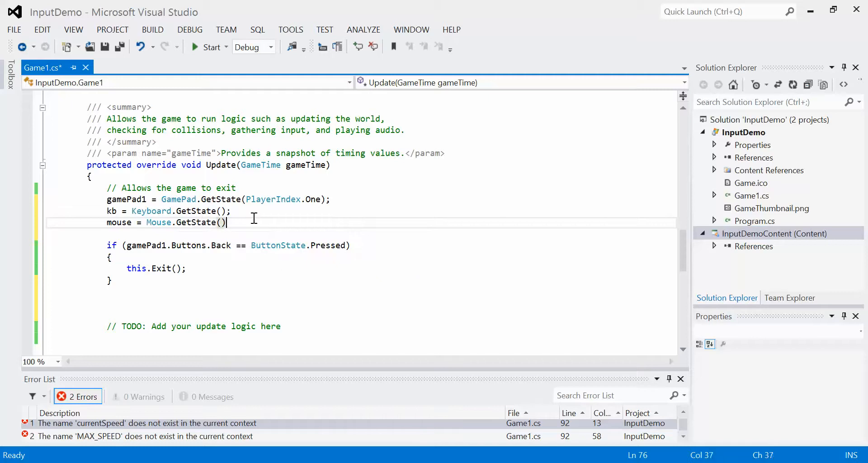
type(";")
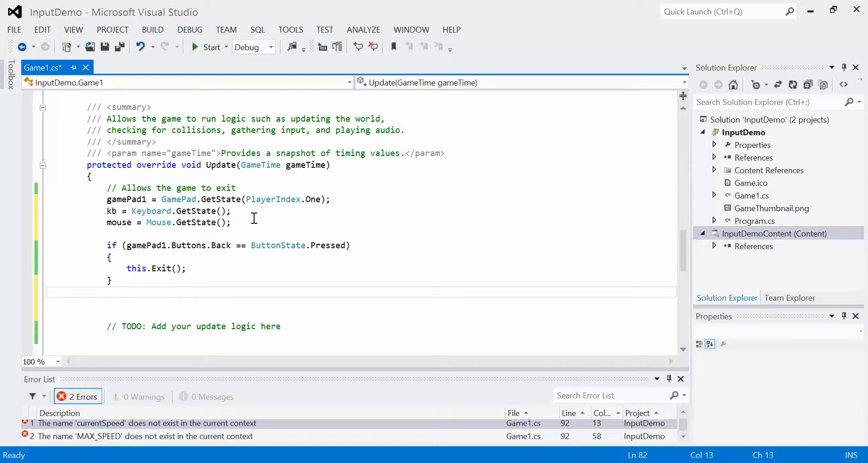
Add an empty 'if (mouse.LeftButton == ButtonState.Pressed)' block below the Back-button check.
type("if")
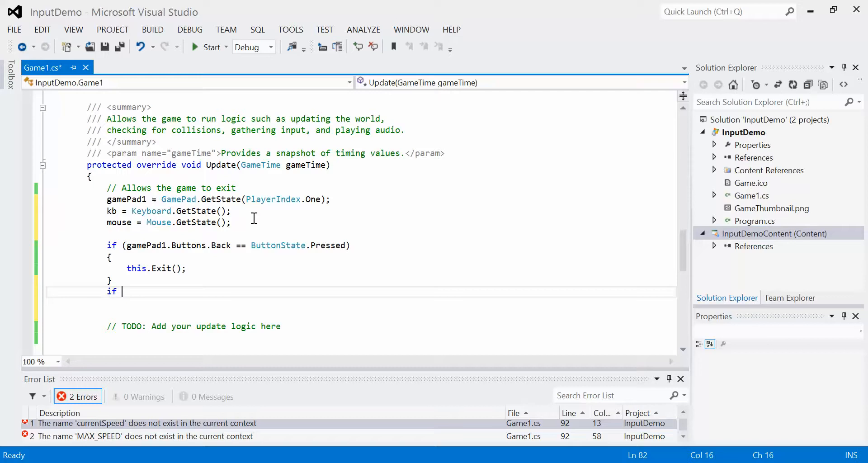
type("(mouse.")
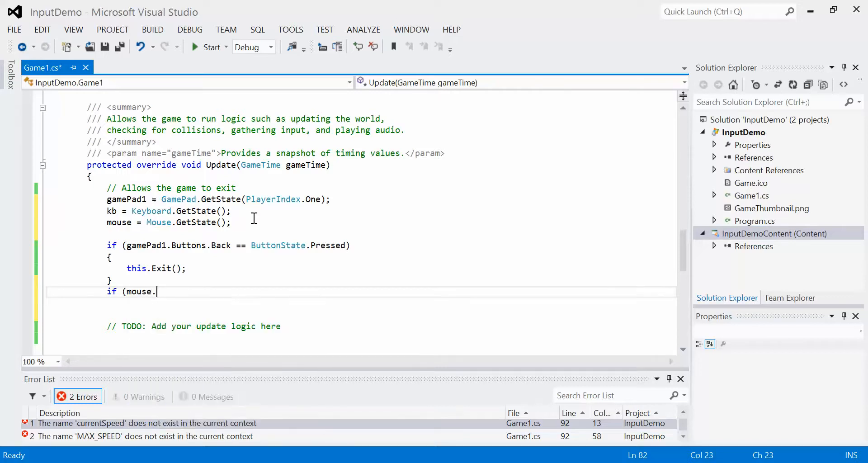
type(".")
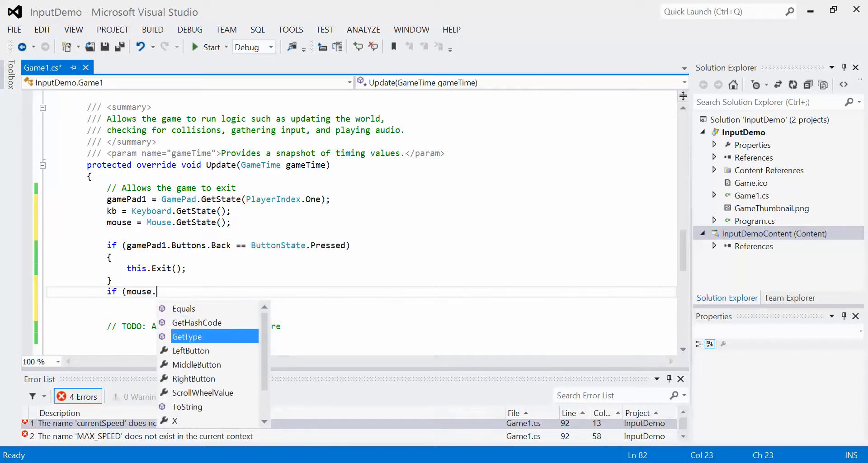
mouse_move(190, 350)
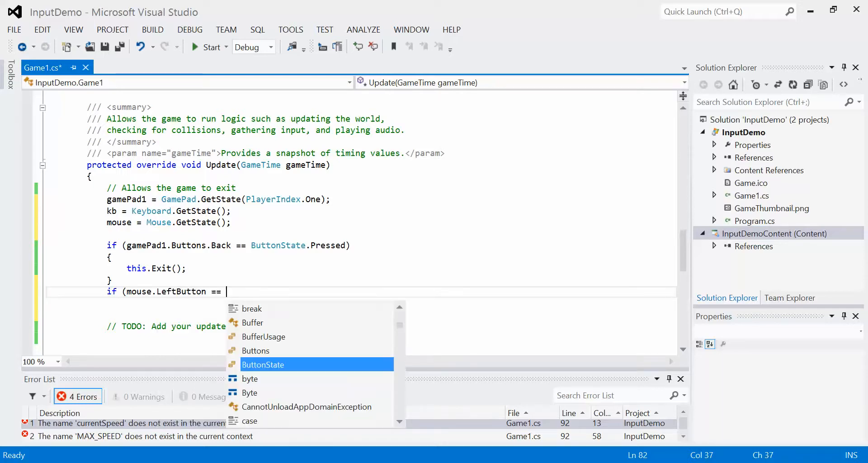
type("ButtonState.Pressed)")
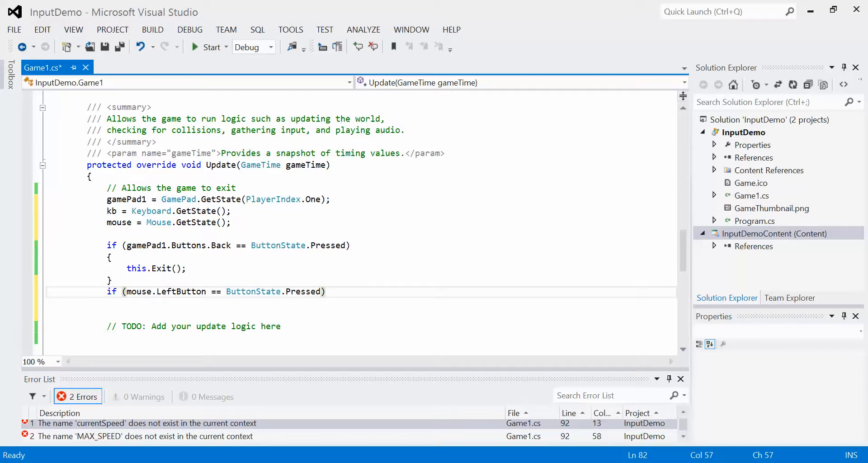
type("{")
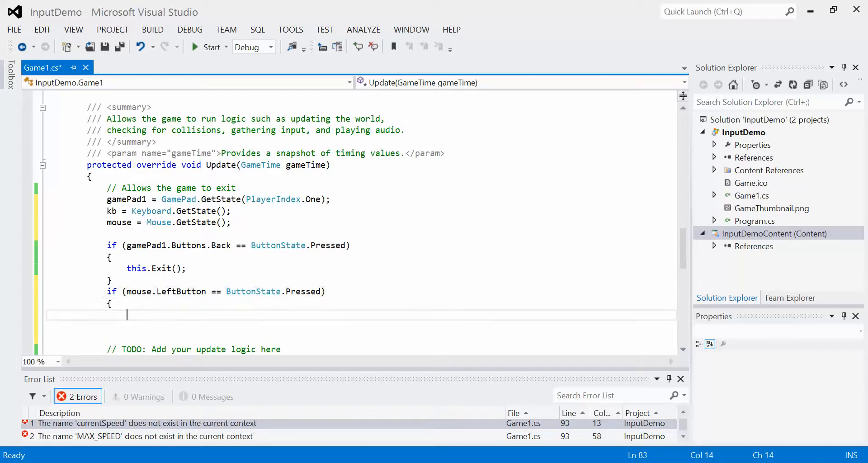
type("}")
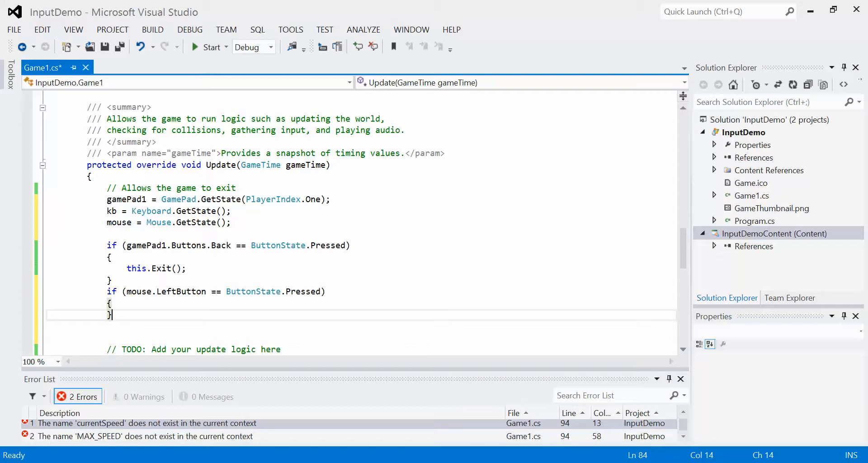
Build and debug the InputDemo game to check the mouse code compiles.
left_click(210, 46)
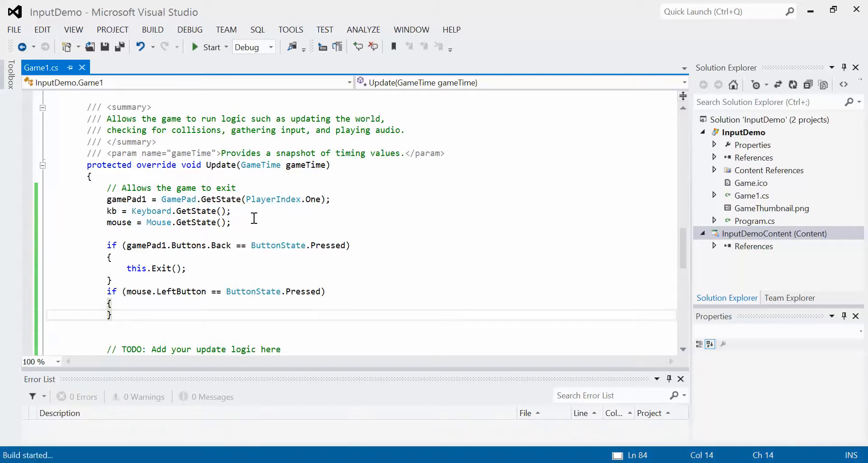
left_click(207, 47)
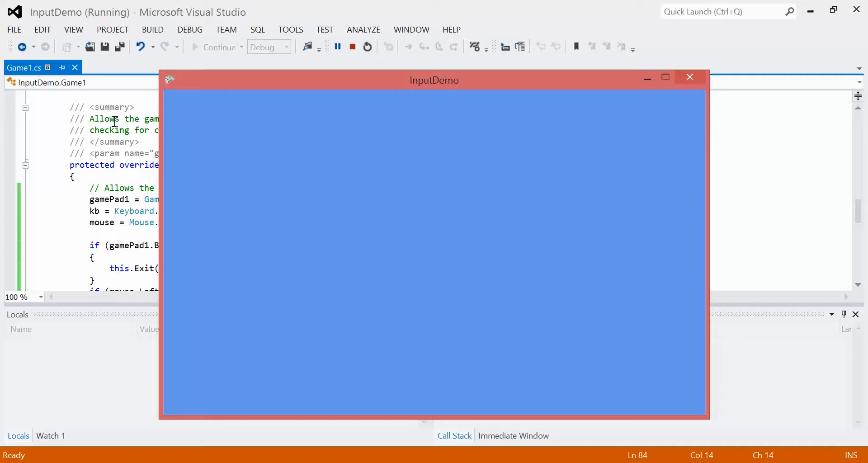
mouse_move(673, 58)
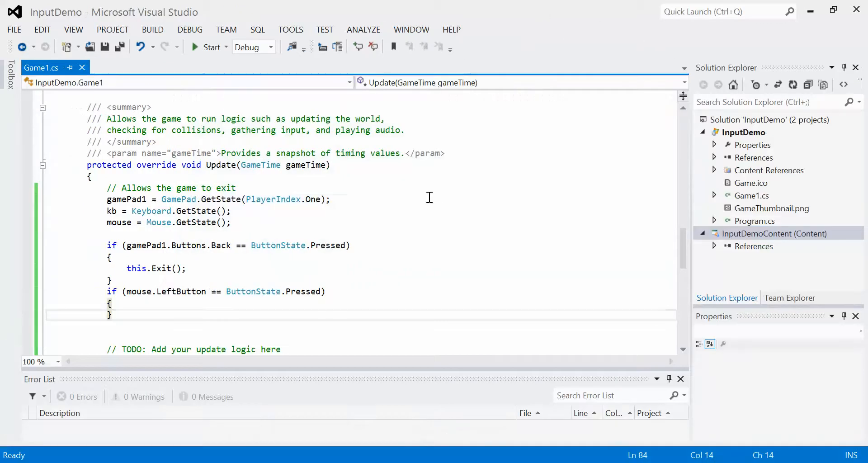
Add 'this.IsMouseVisible = true;' after the TODO comment in Initialize.
left_click(350, 244)
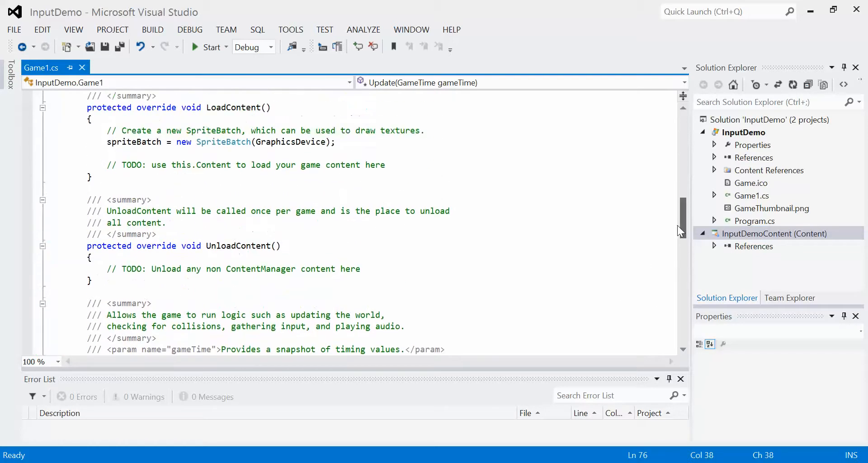
scroll("up", 3)
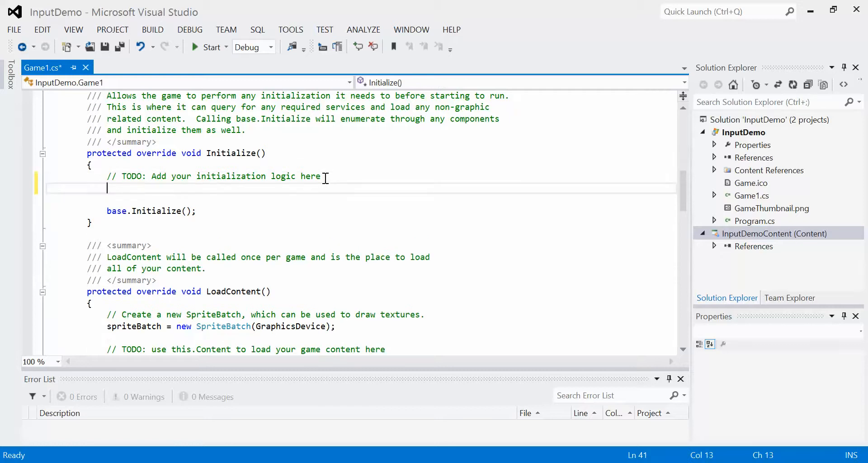
type("this.")
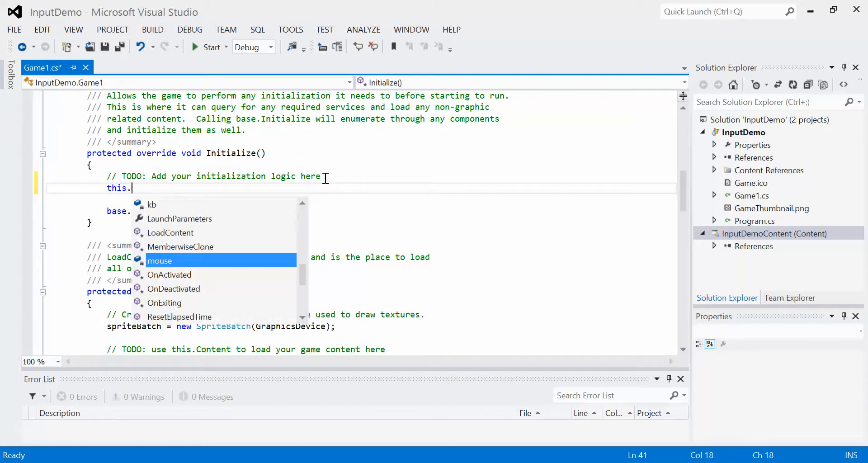
type("Is")
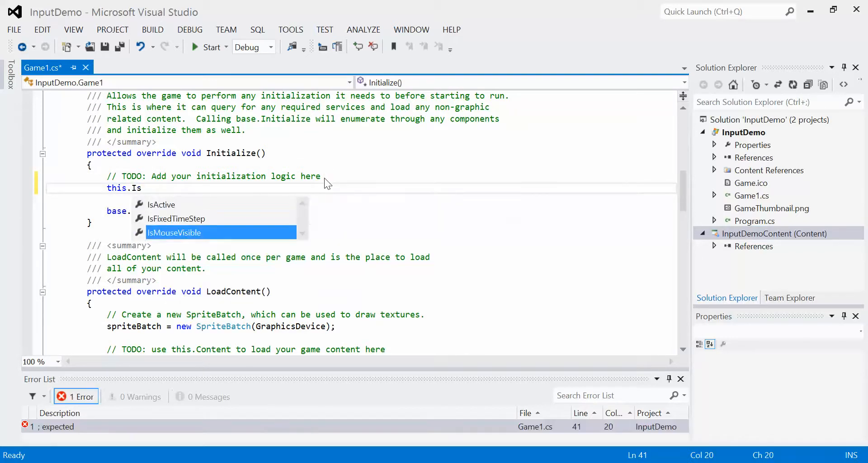
type("IsMouseVisible =")
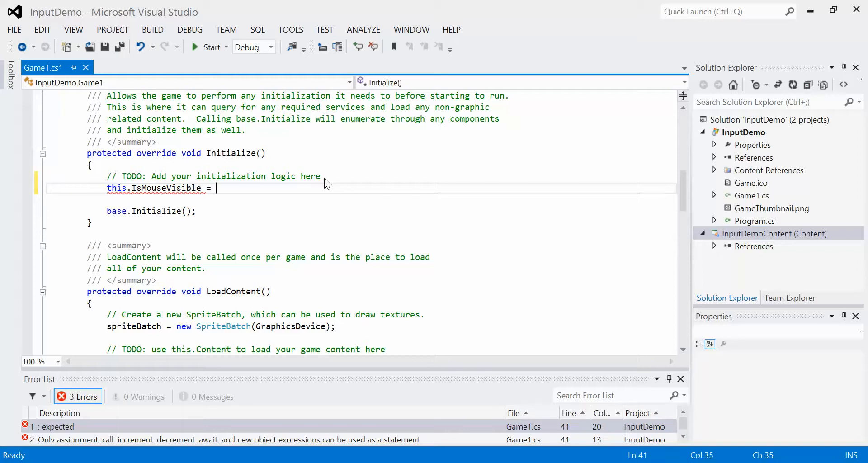
type("true;")
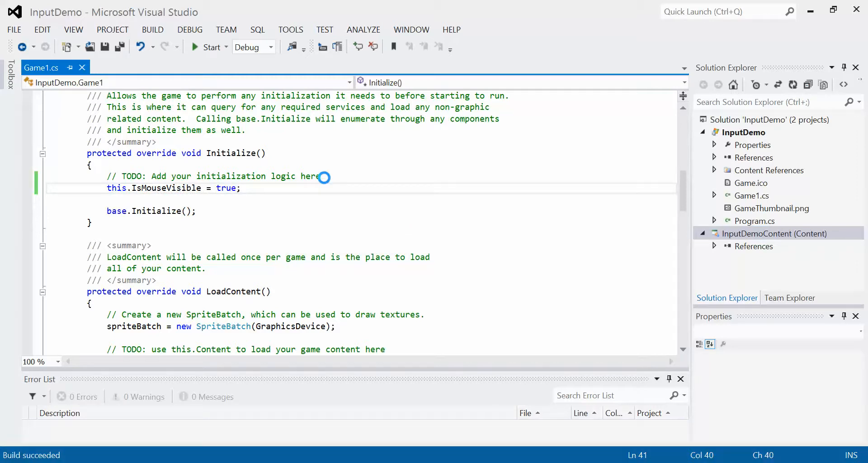
left_click(209, 47)
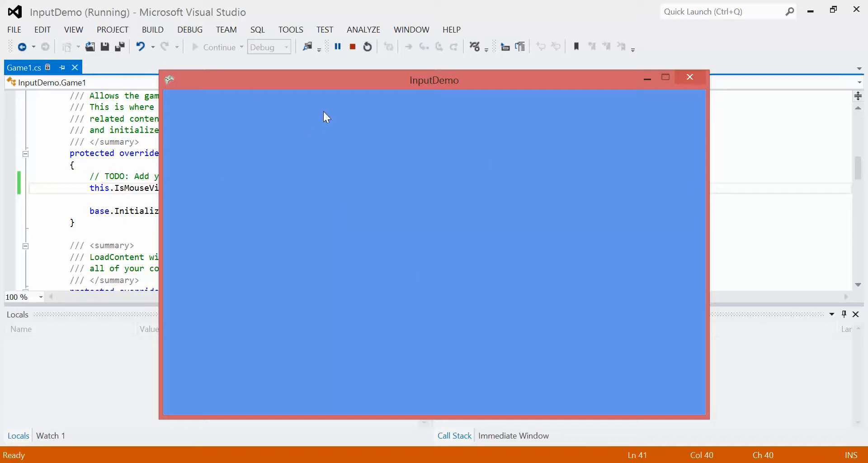
mouse_move(318, 179)
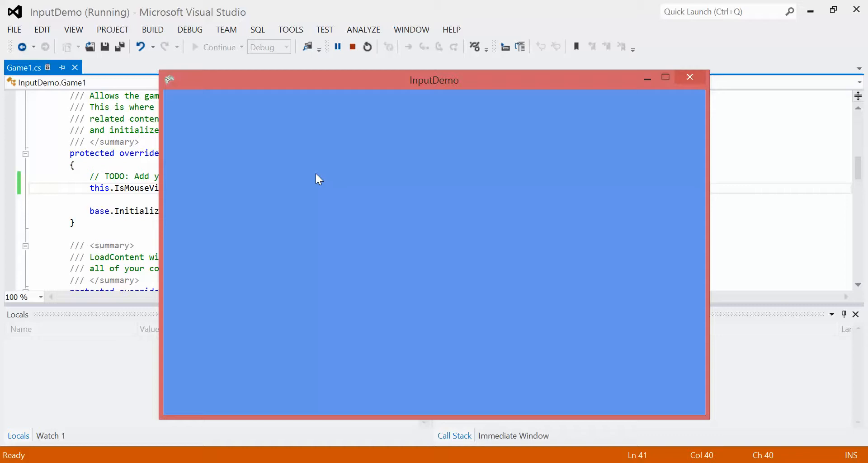
mouse_move(45, 7)
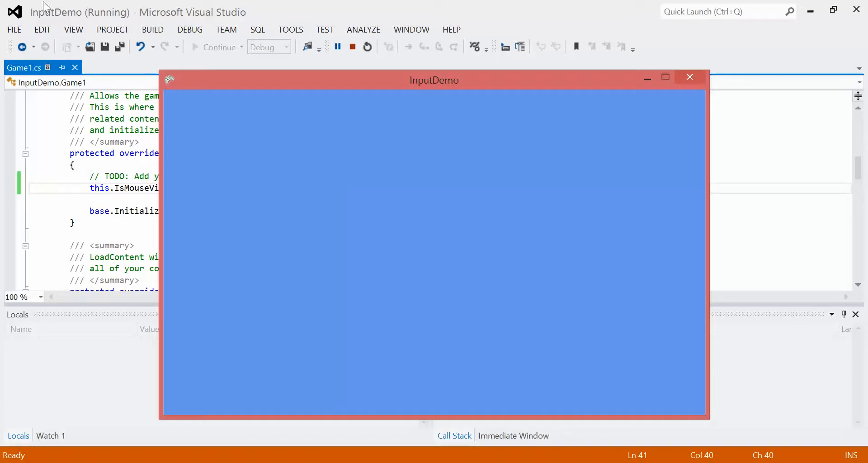
mouse_move(148, 161)
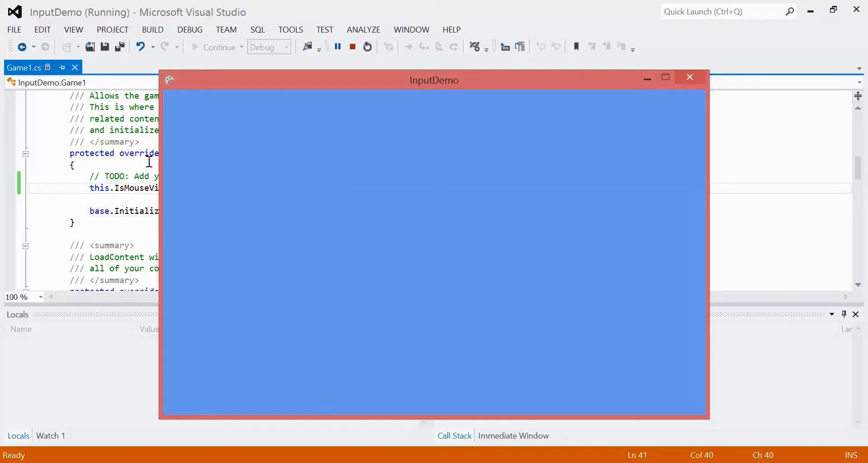
mouse_move(167, 94)
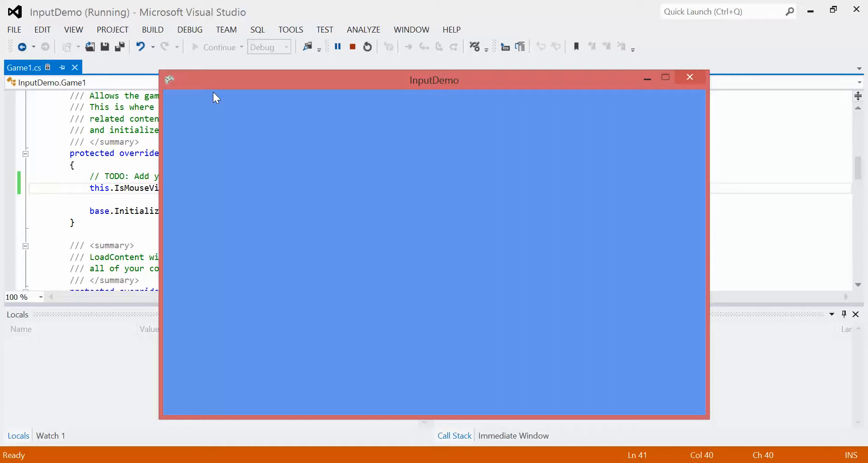
mouse_move(210, 391)
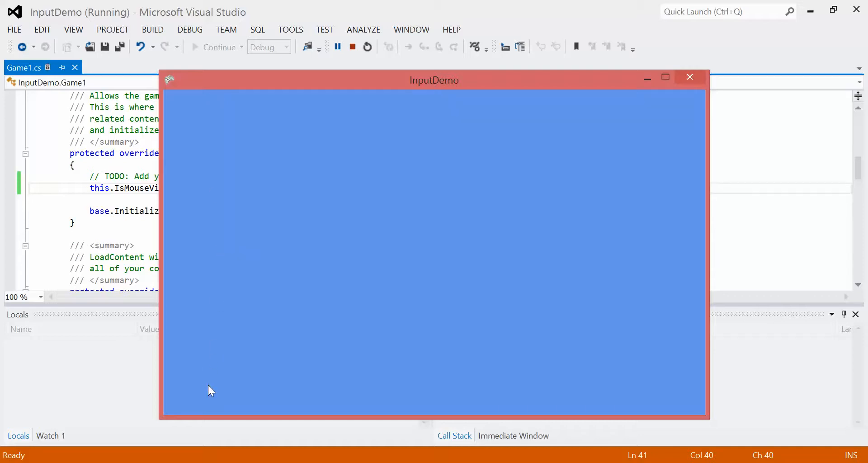
mouse_move(216, 423)
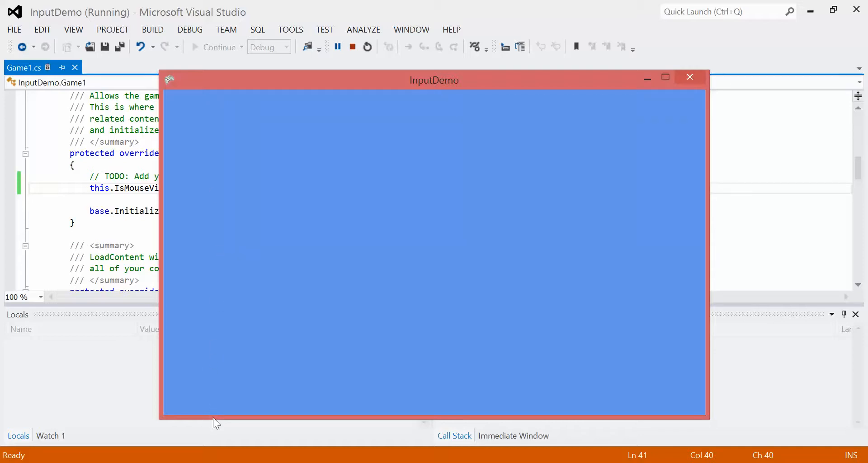
mouse_move(217, 415)
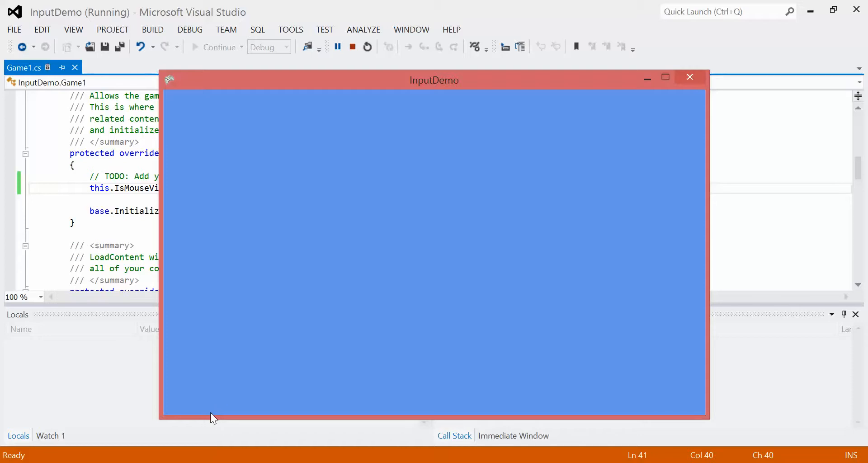
mouse_move(689, 77)
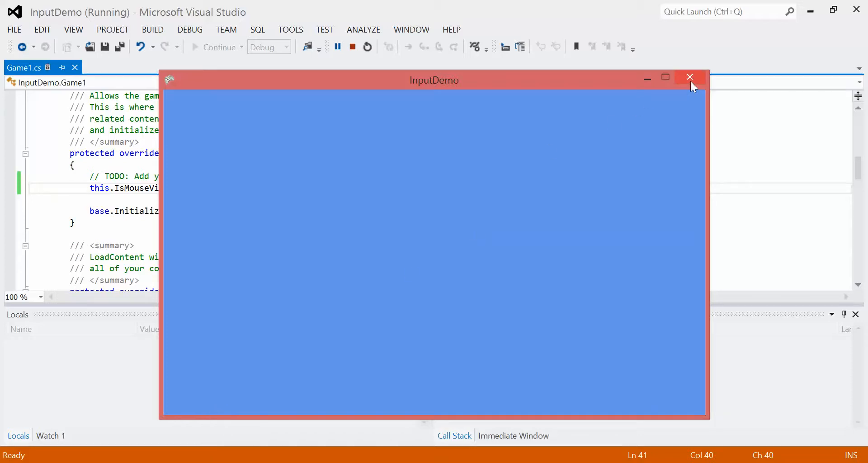
left_click(690, 77)
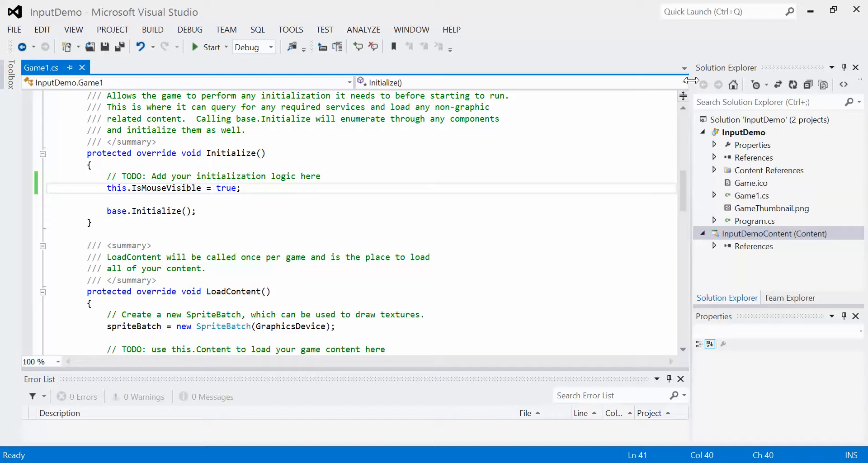
mouse_move(226, 181)
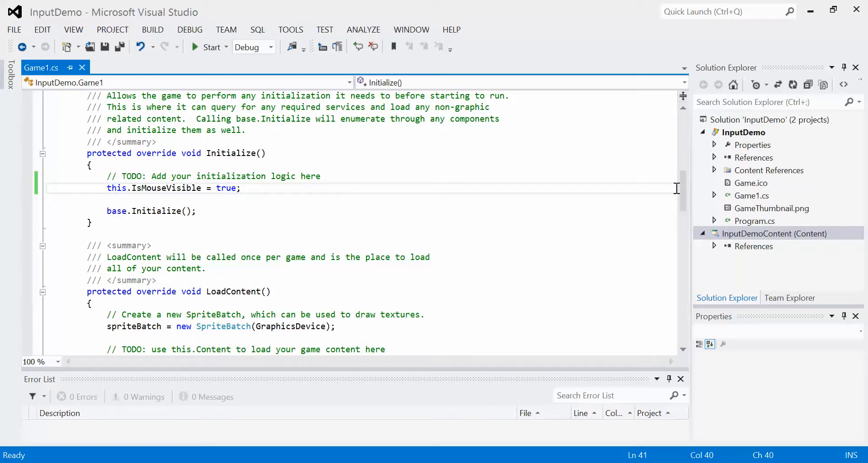
scroll("down", 3)
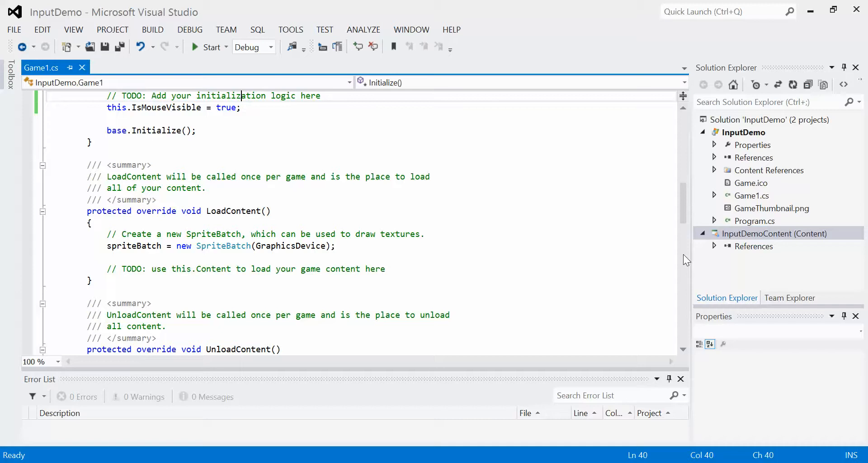
Add 'mouseLeftClickX = mouse.X;' inside the left-click if block.
scroll("down", 3)
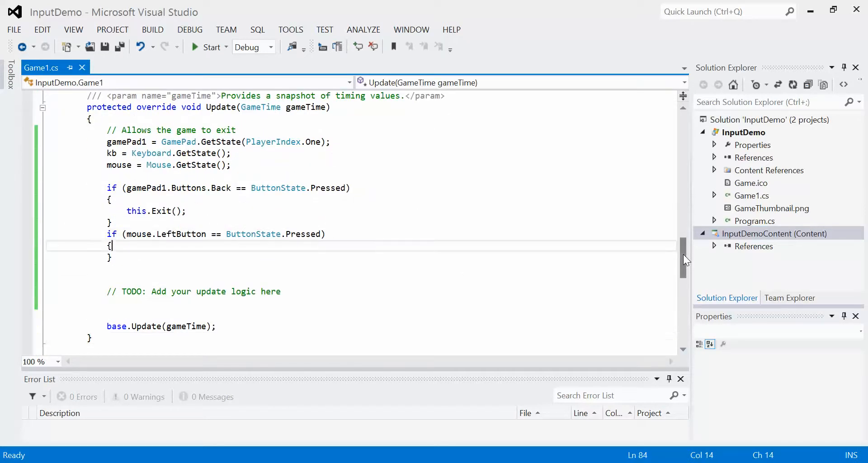
key("enter")
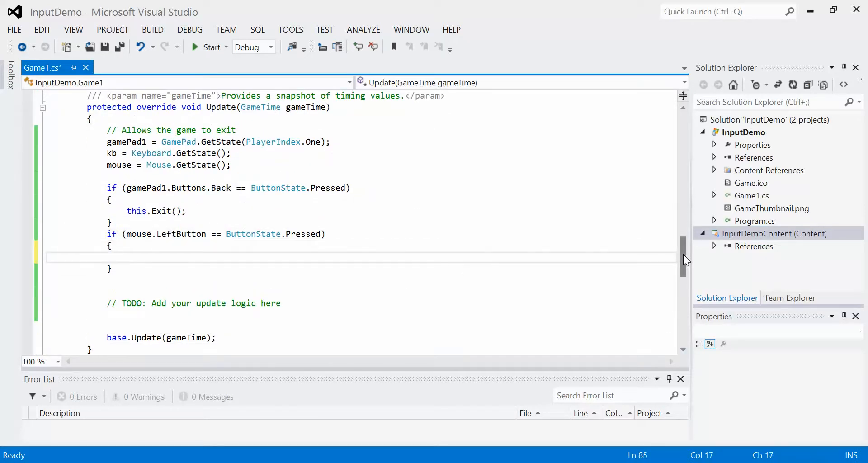
type("mouseL")
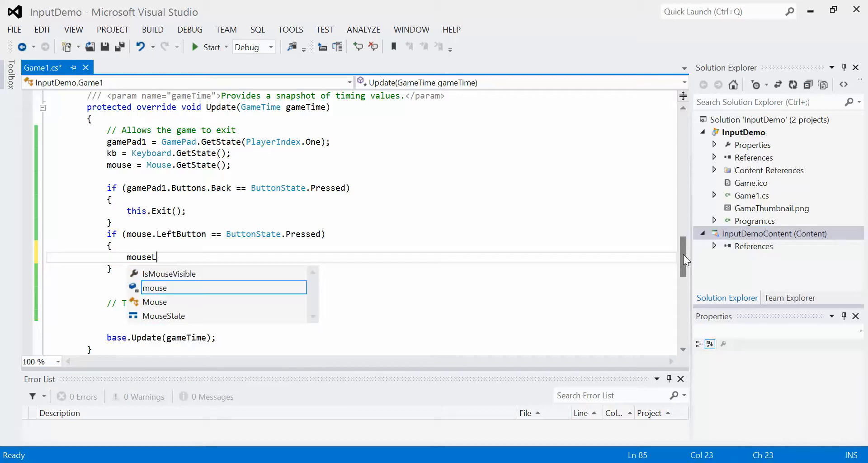
type("eft")
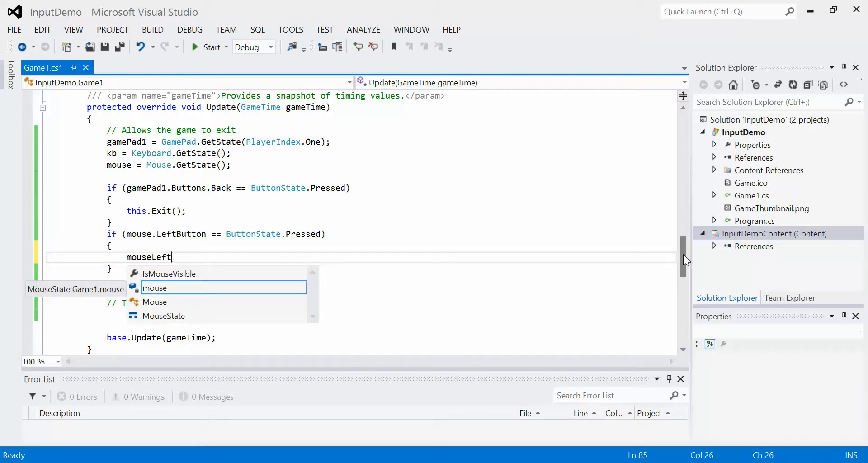
type("ClickX =")
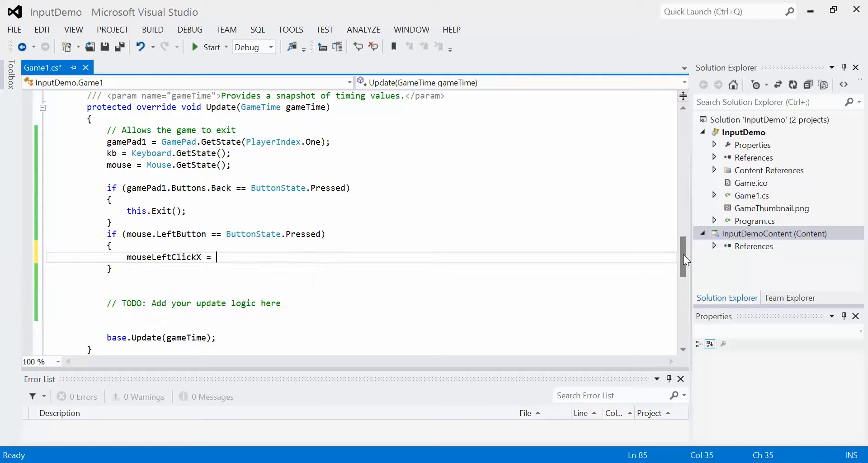
type("mouse.")
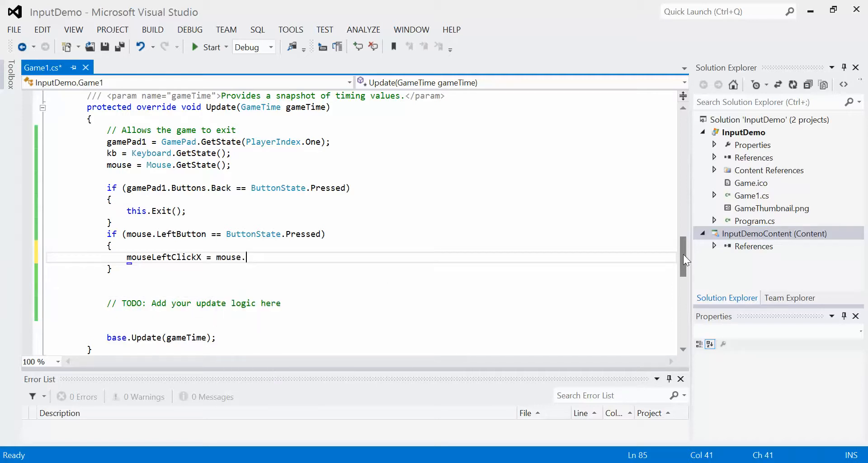
type("X;")
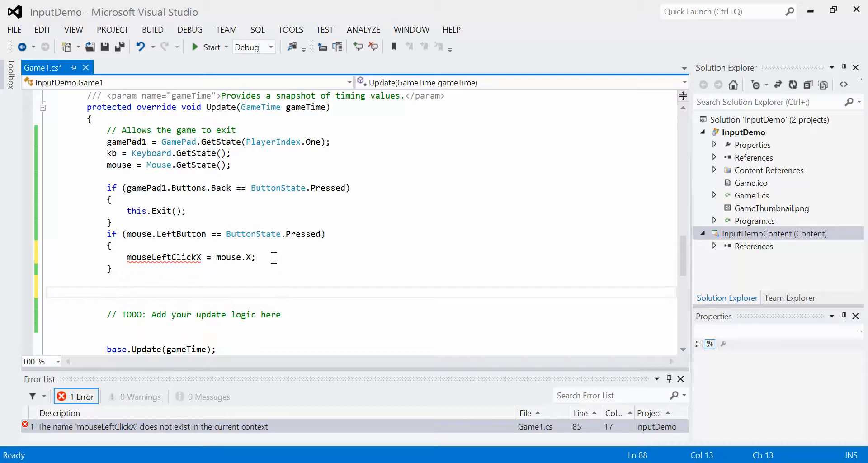
Type 'mouse.' on the line below the left-click block to browse members.
type("mouse.")
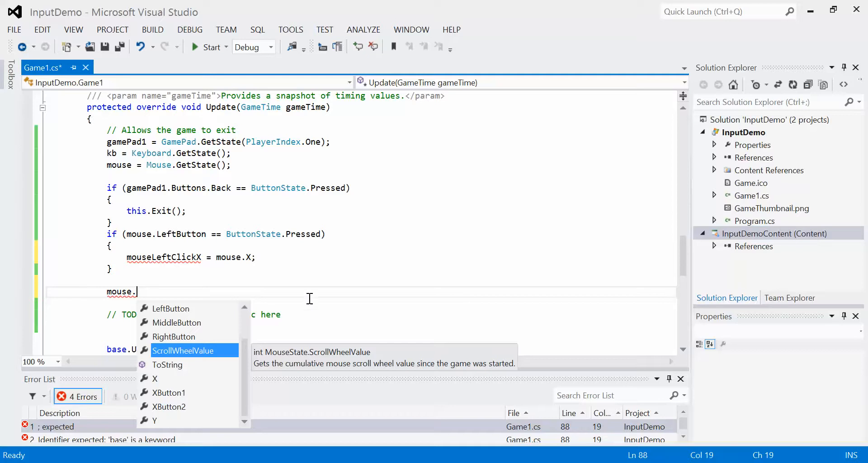
mouse_move(403, 364)
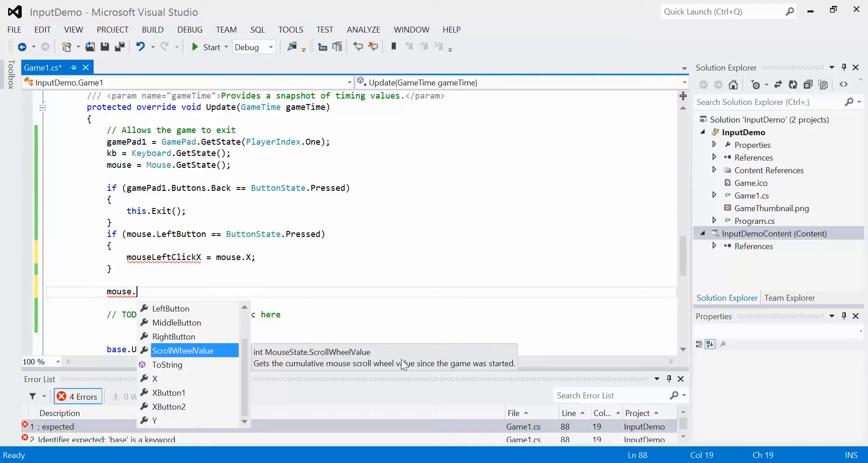
mouse_move(518, 312)
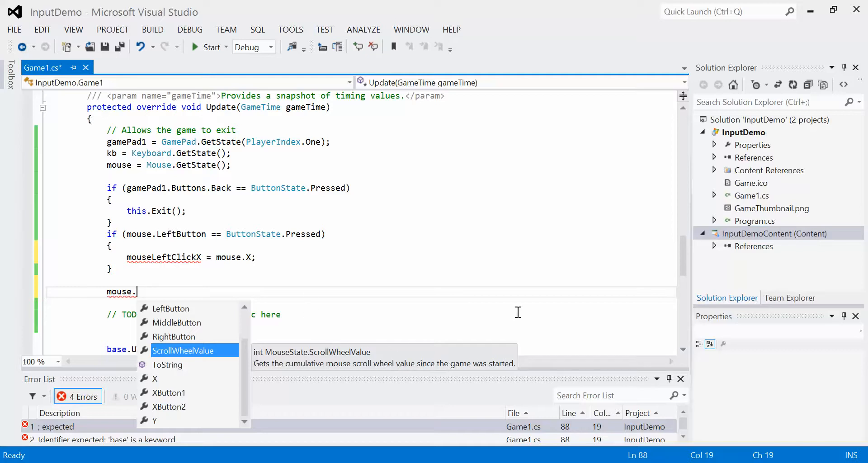